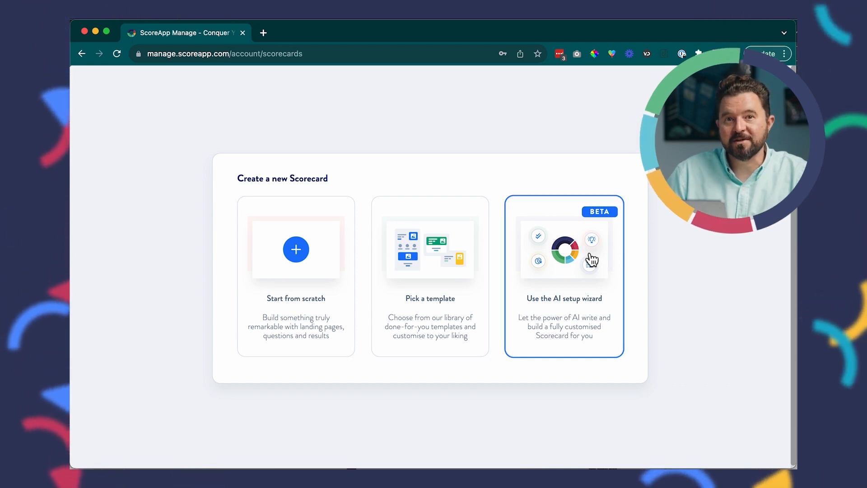
Start a new scorecard with the AI setup wizard and begin its questions
{"action": "left_click", "coordinate": [563, 249]}
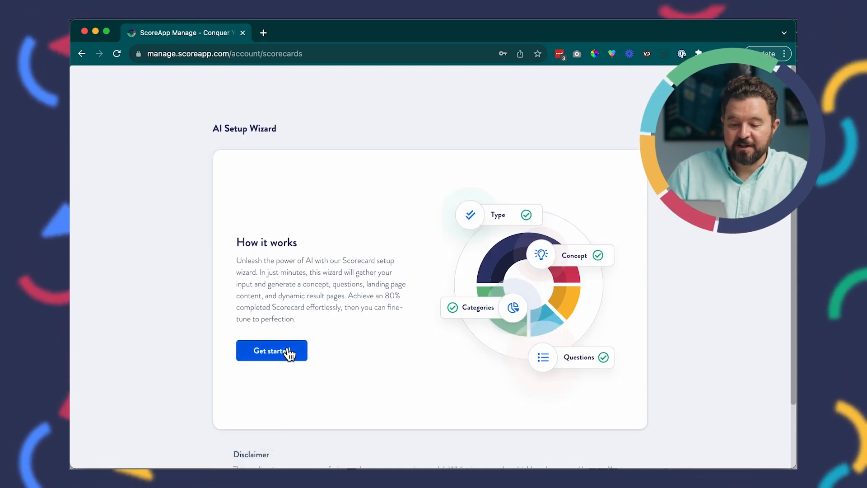
{"action": "left_click", "coordinate": [272, 351]}
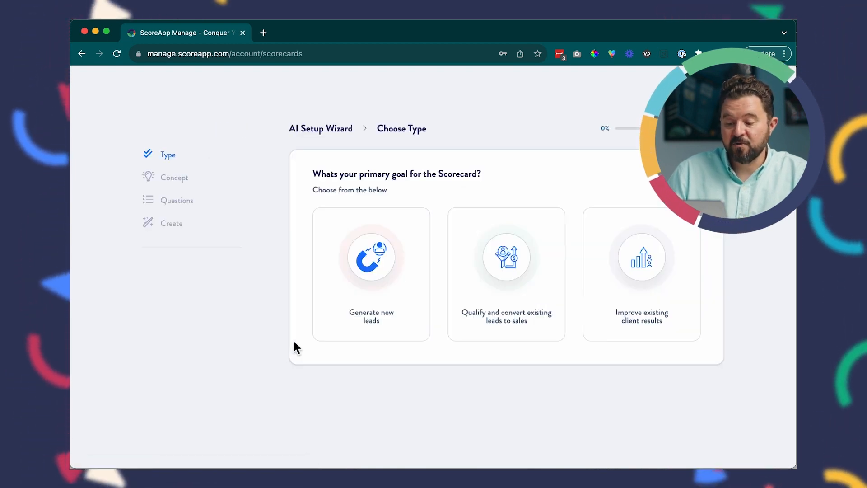
Answer the type step: goal 'Generate new leads', feedback as one overall score
{"action": "left_click", "coordinate": [372, 273]}
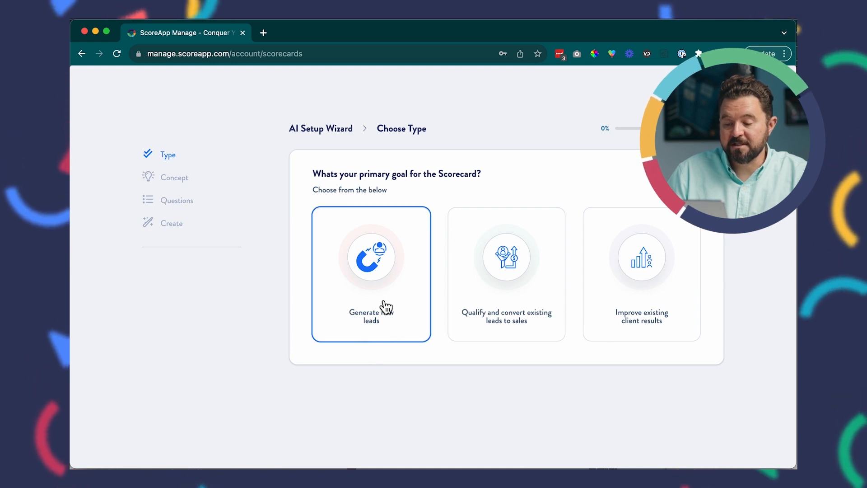
{"action": "left_click", "coordinate": [506, 273]}
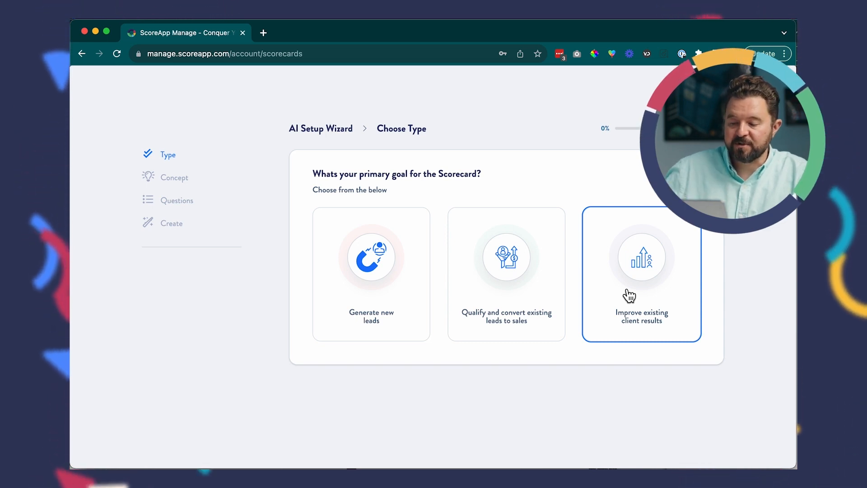
{"action": "left_click", "coordinate": [372, 274]}
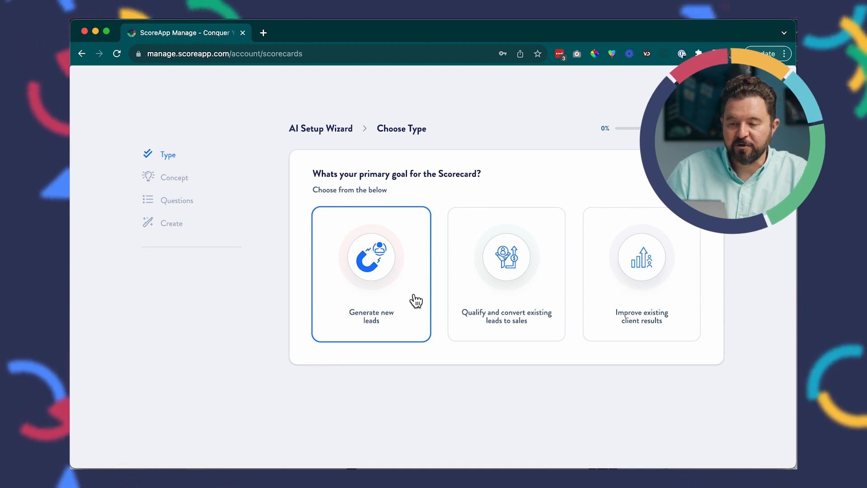
{"action": "left_click", "coordinate": [371, 274]}
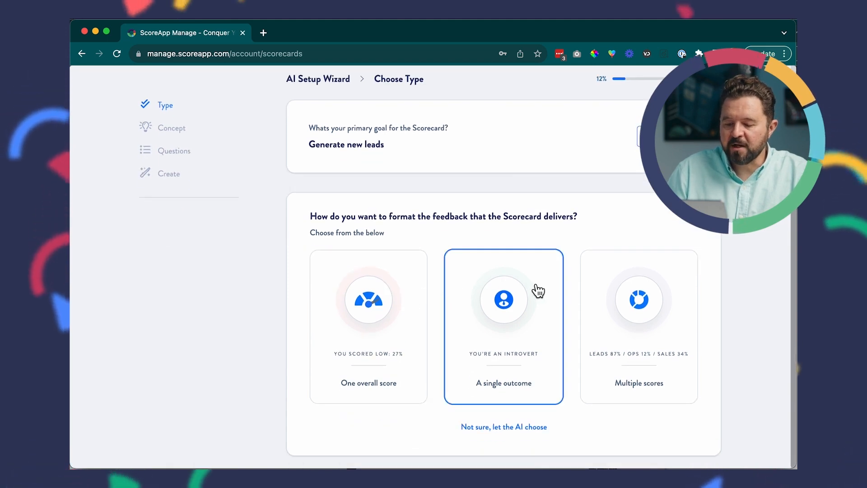
{"action": "left_click", "coordinate": [368, 299]}
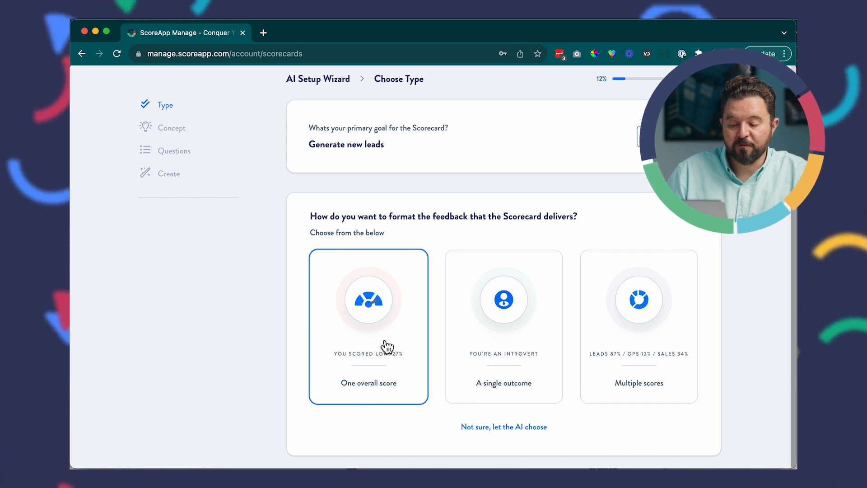
{"action": "left_click", "coordinate": [368, 326]}
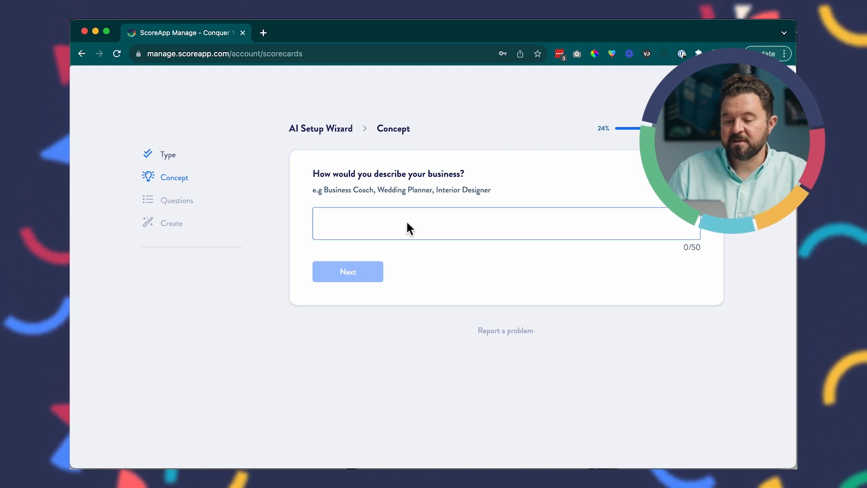
Describe the business as 'business coach', audience Entrepreneurs, aim Prevent burnout
{"action": "type", "text": "business coach"}
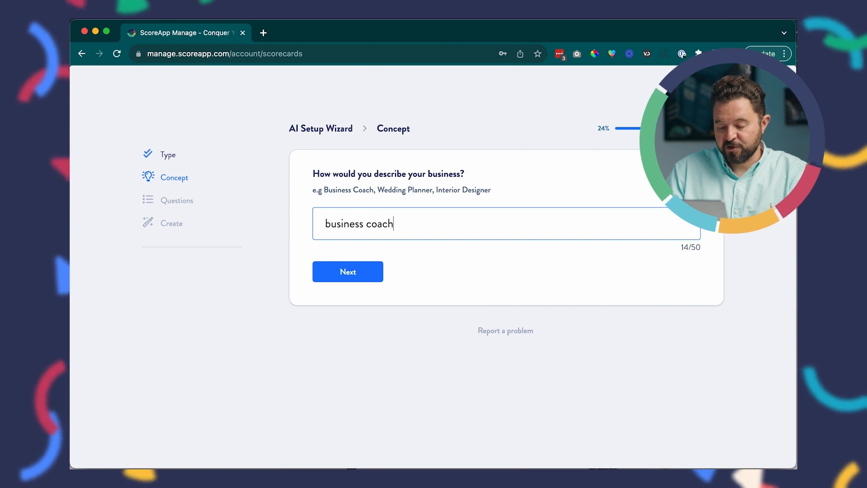
{"action": "left_click", "coordinate": [347, 272]}
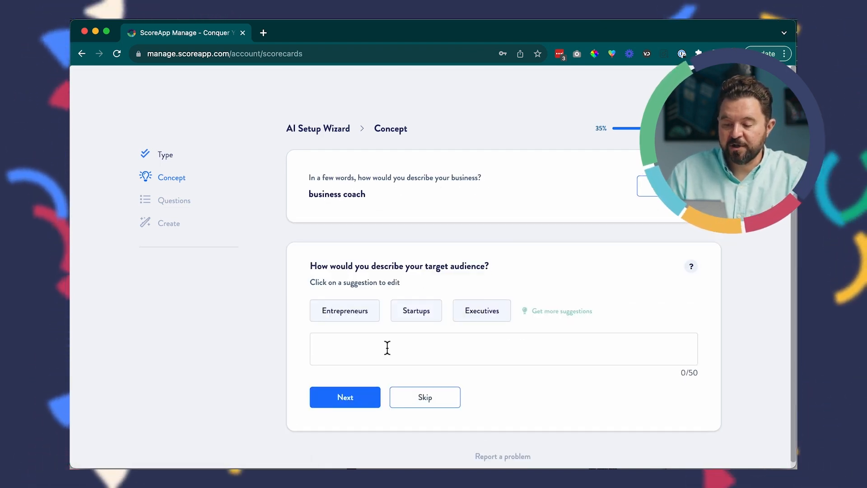
{"action": "mouse_move", "coordinate": [373, 337]}
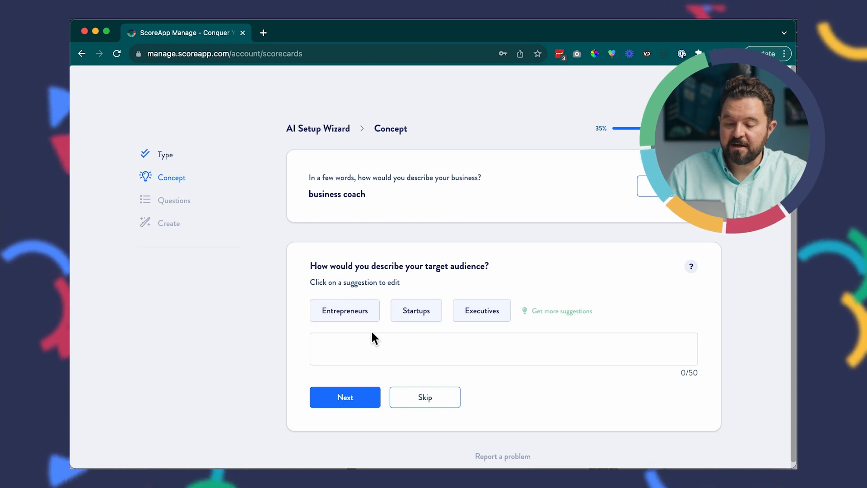
{"action": "left_click", "coordinate": [344, 398]}
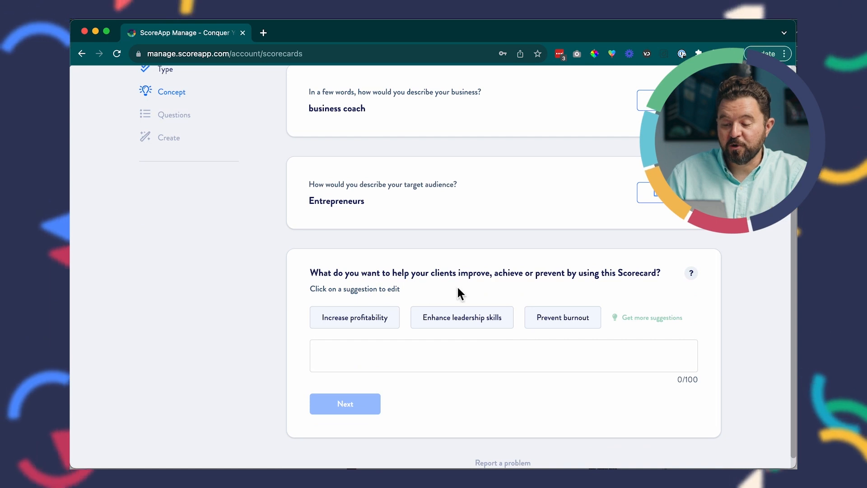
{"action": "mouse_move", "coordinate": [525, 297]}
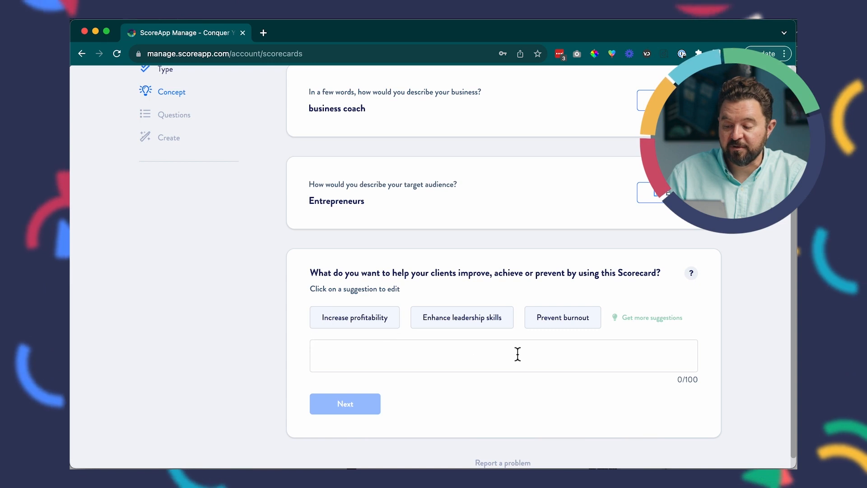
{"action": "left_click", "coordinate": [562, 317]}
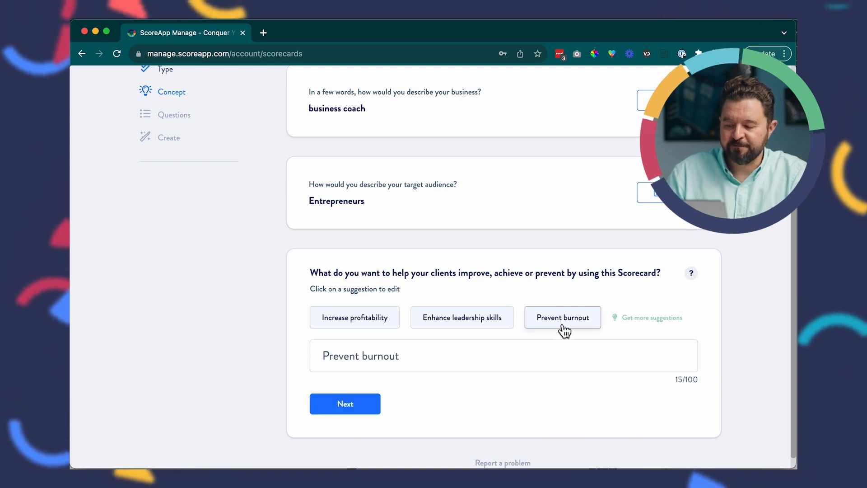
{"action": "left_click", "coordinate": [345, 403]}
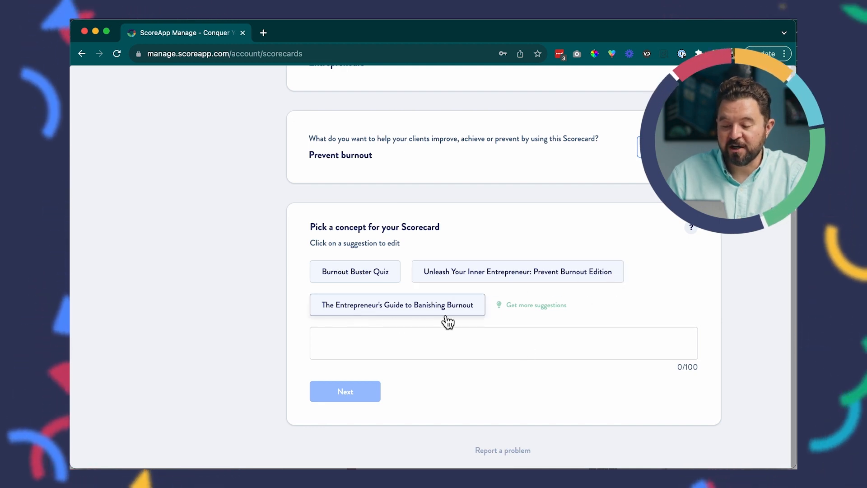
Pick the Banishing Burnout concept, reword 'Guide' to 'Assessment', and submit it
{"action": "left_click", "coordinate": [397, 305]}
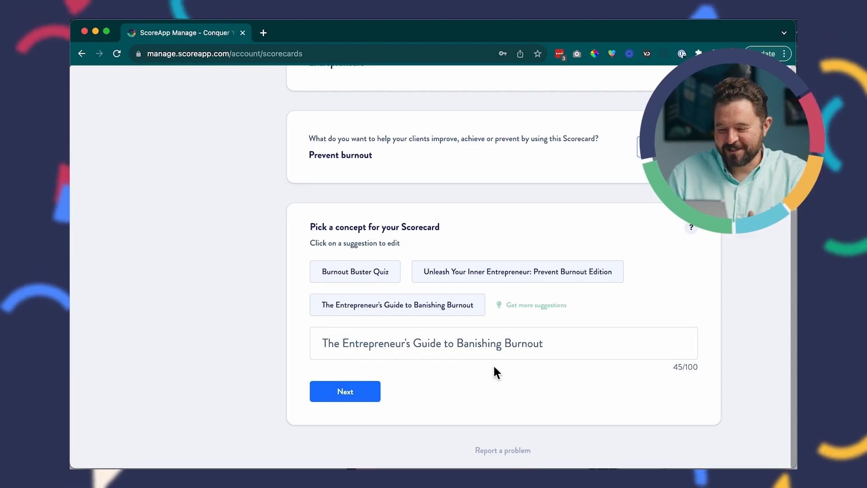
{"action": "double_click", "coordinate": [425, 343]}
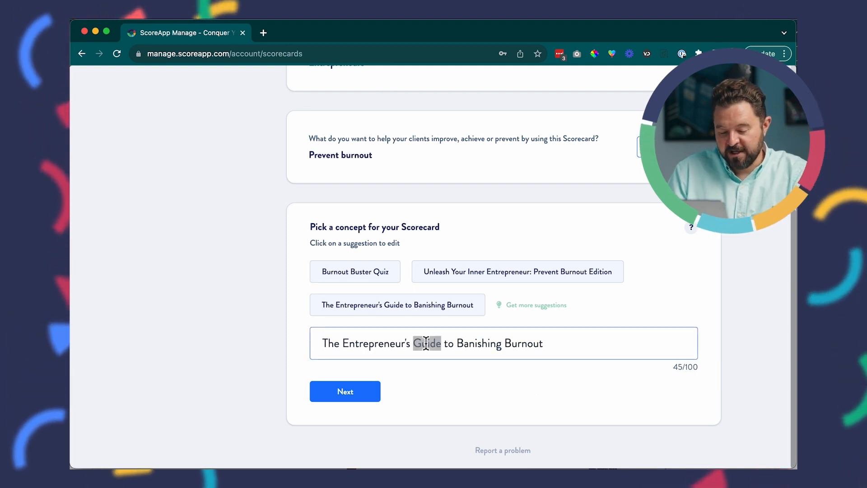
{"action": "type", "text": "Qui"}
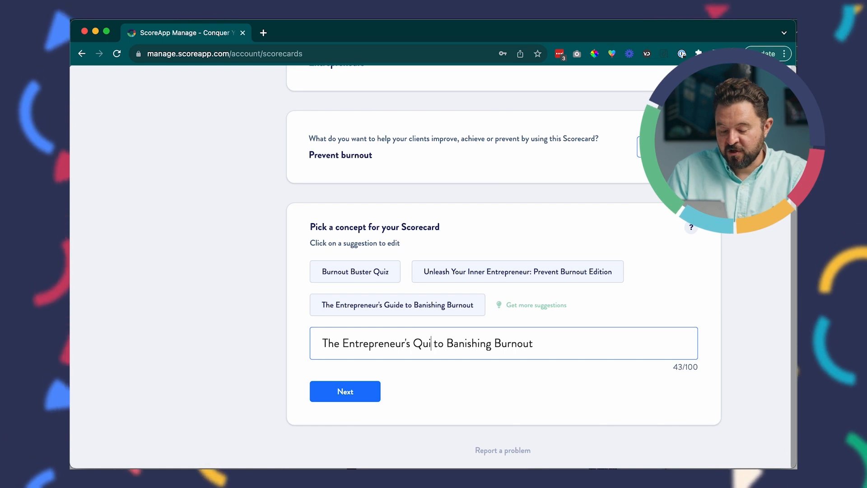
{"action": "type", "text": "Assement"}
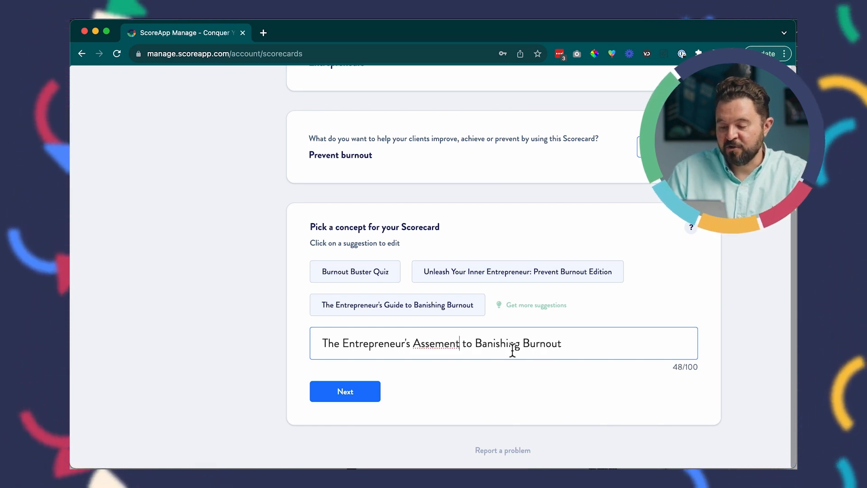
{"action": "right_click", "coordinate": [437, 343]}
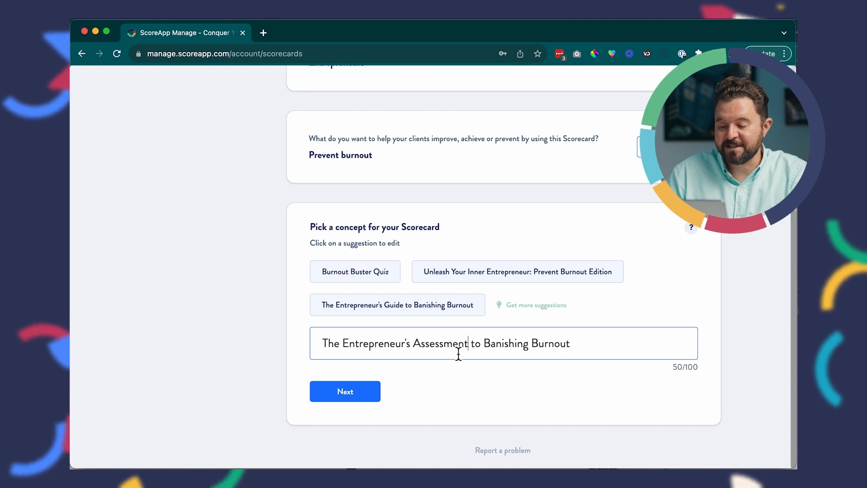
{"action": "left_click", "coordinate": [344, 392]}
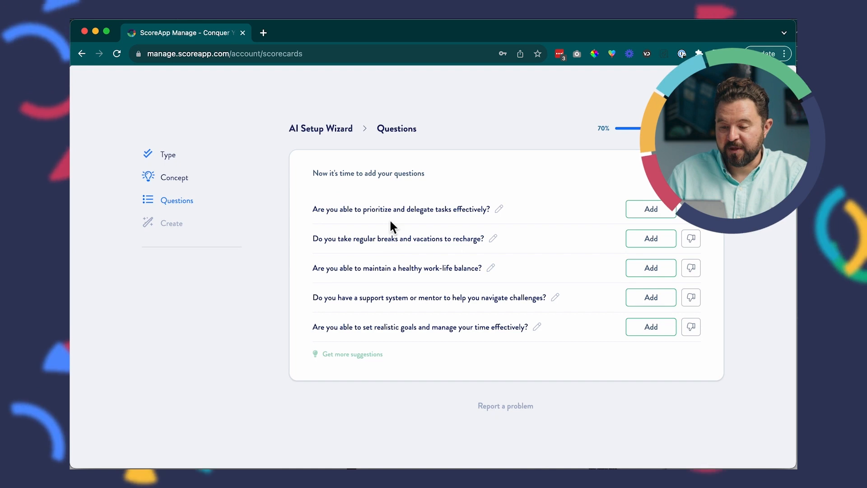
{"action": "mouse_move", "coordinate": [494, 235]}
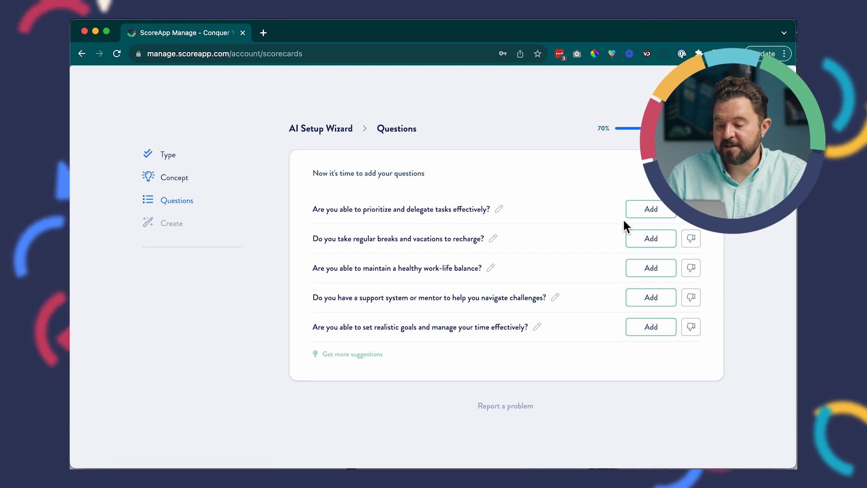
Add the delegating tasks, regular breaks and work-life balance questions
{"action": "left_click", "coordinate": [651, 209]}
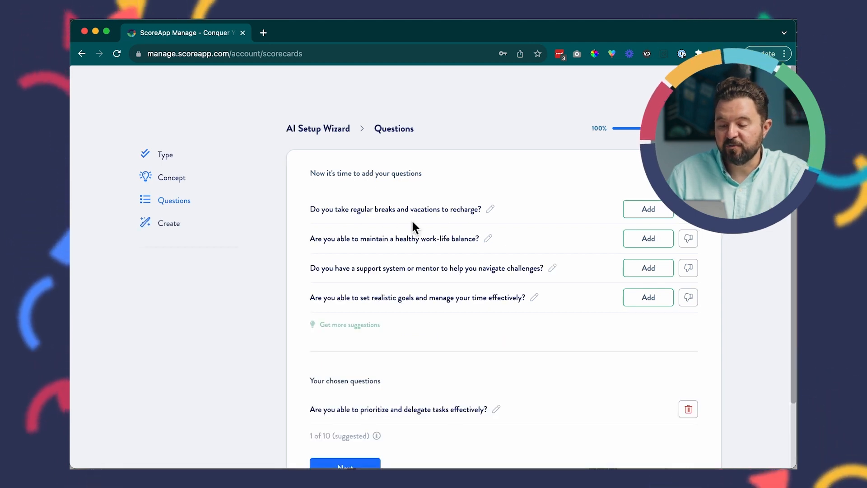
{"action": "left_click", "coordinate": [647, 209]}
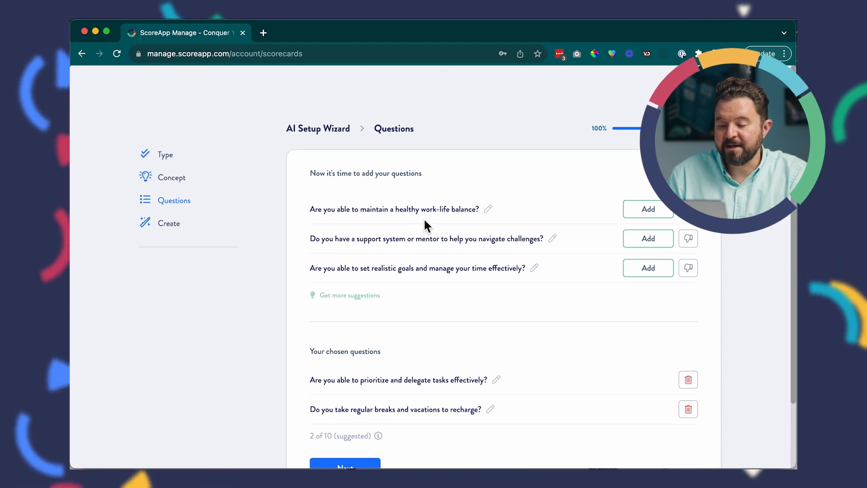
{"action": "left_click", "coordinate": [648, 209]}
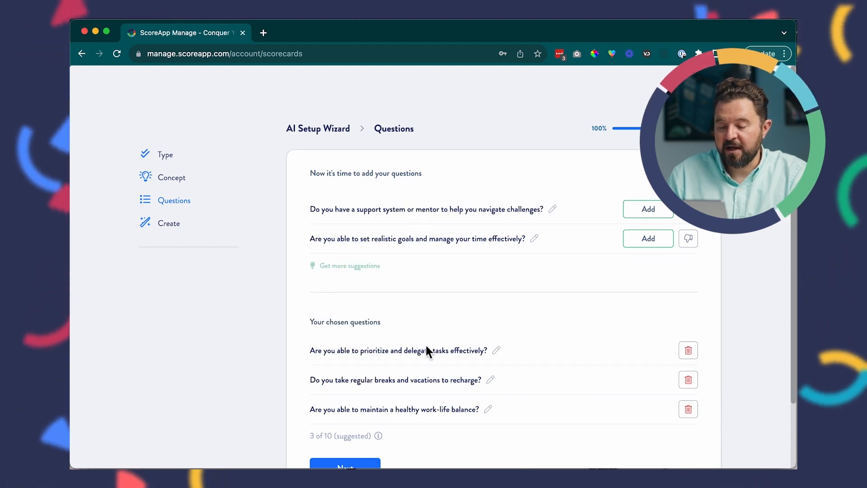
{"action": "scroll", "scroll_direction": "down", "scroll_amount": 3}
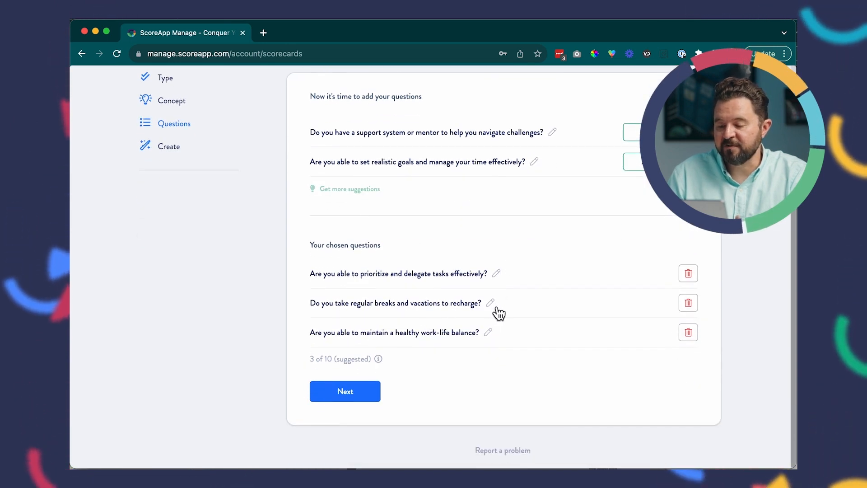
Reword the breaks question to 'holidays', save it, and add the realistic goals question
{"action": "left_click", "coordinate": [490, 303]}
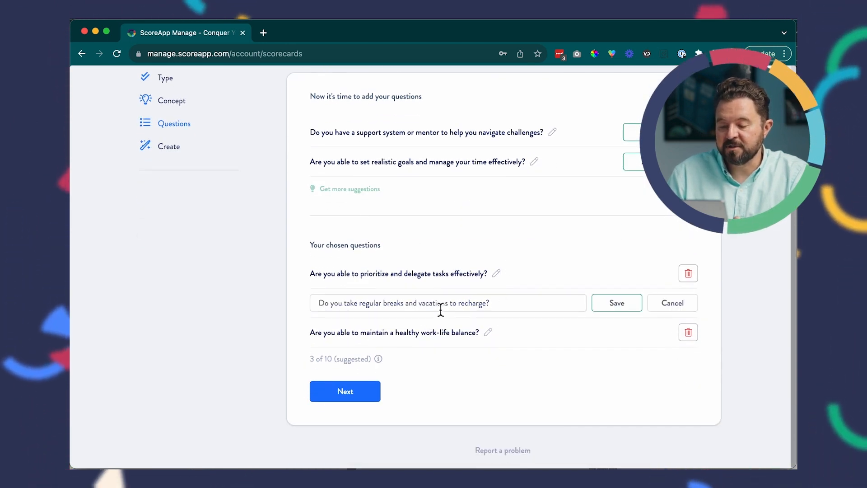
{"action": "type", "text": "holiday"}
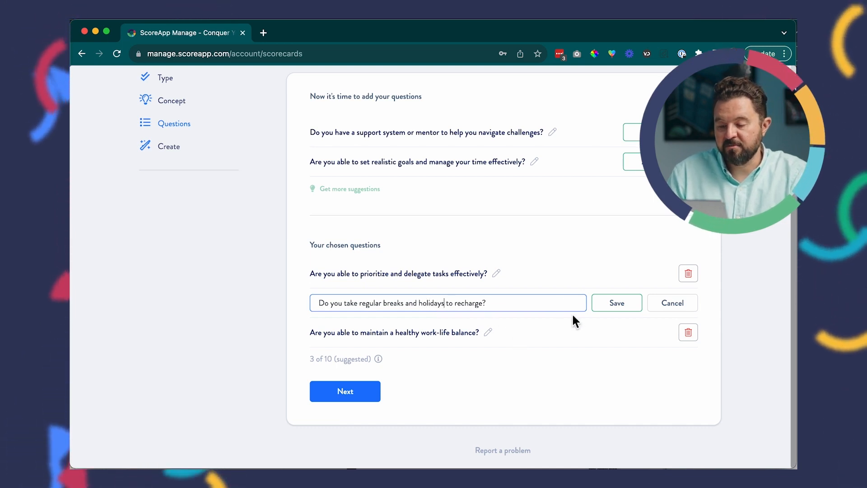
{"action": "left_click", "coordinate": [616, 302]}
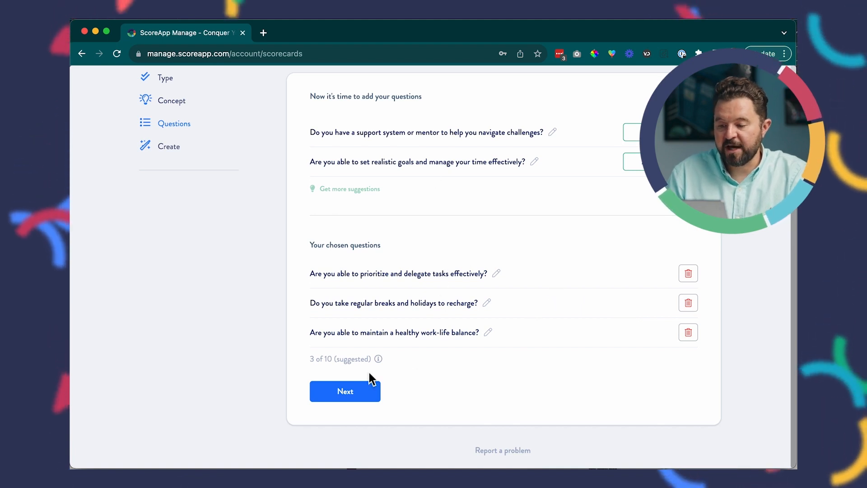
{"action": "mouse_move", "coordinate": [592, 156]}
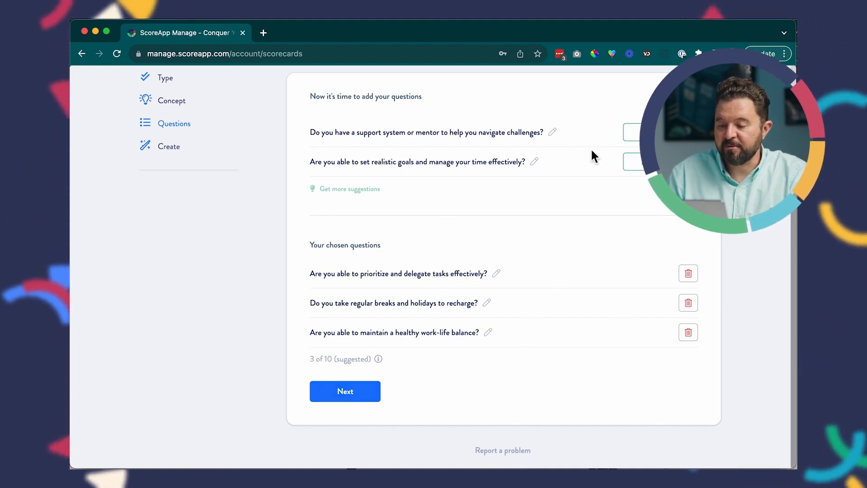
{"action": "left_click", "coordinate": [351, 189]}
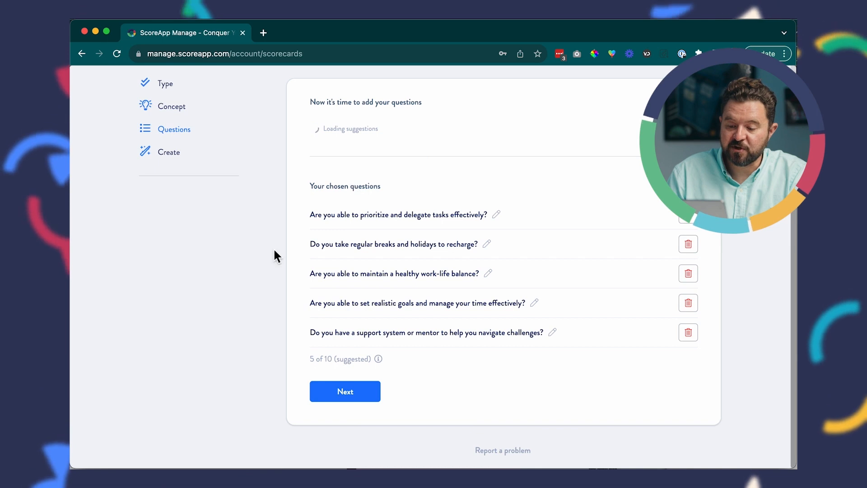
{"action": "scroll", "scroll_direction": "down", "scroll_amount": 3}
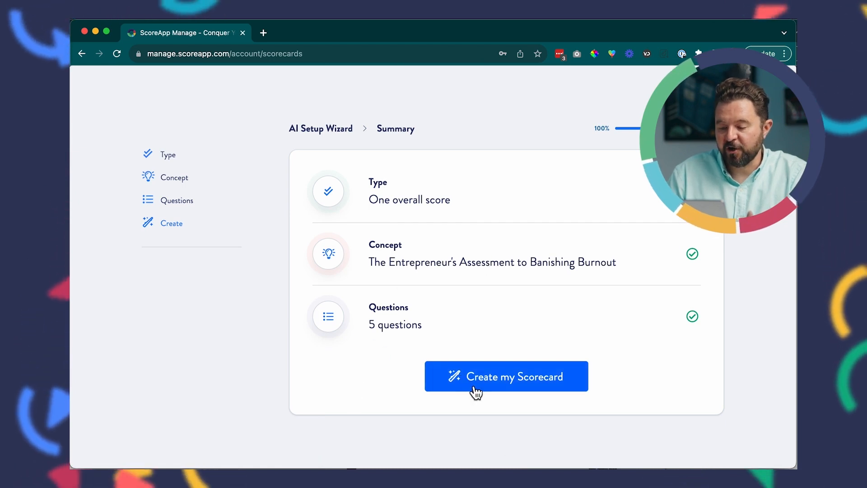
Create the scorecard from the wizard summary
{"action": "left_click", "coordinate": [506, 376]}
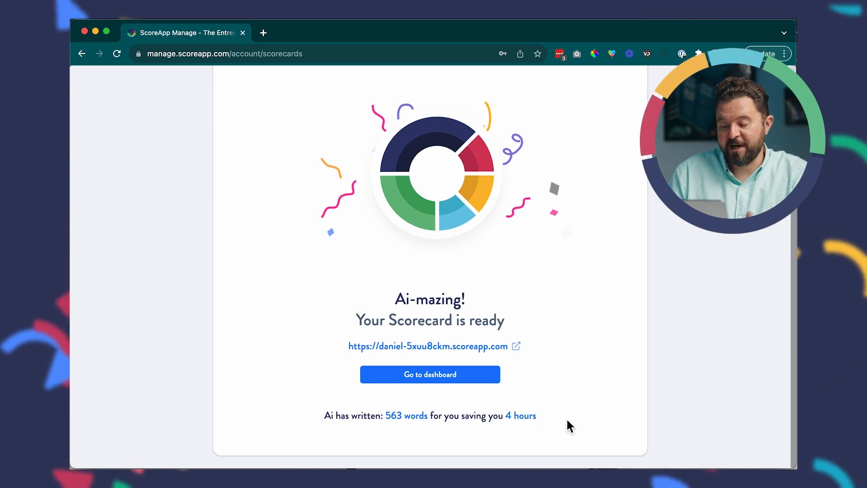
Go to the scorecard dashboard and its Build > Landing Pages section
{"action": "left_click", "coordinate": [430, 374]}
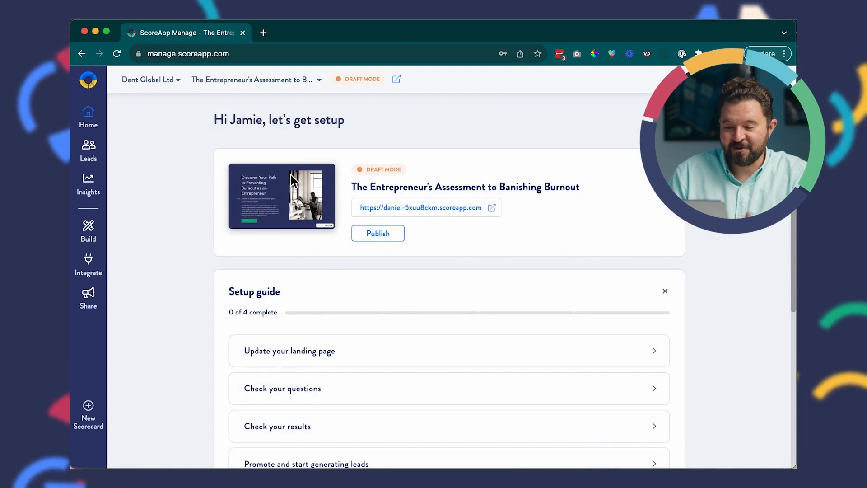
{"action": "mouse_move", "coordinate": [117, 230]}
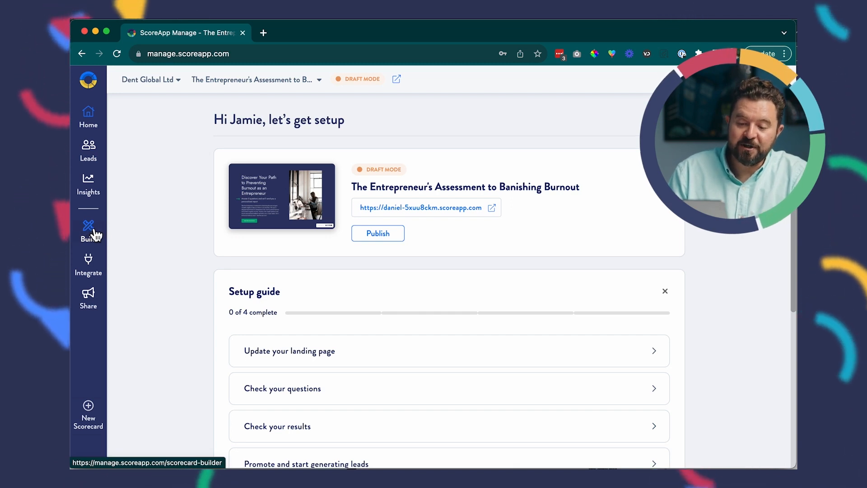
{"action": "left_click", "coordinate": [88, 229]}
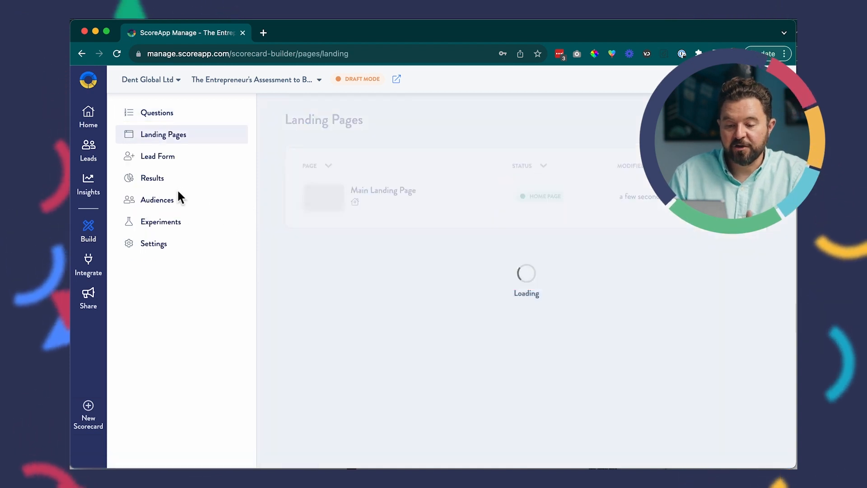
Edit the Main Landing Page and add a video section below the banner
{"action": "left_click", "coordinate": [383, 191]}
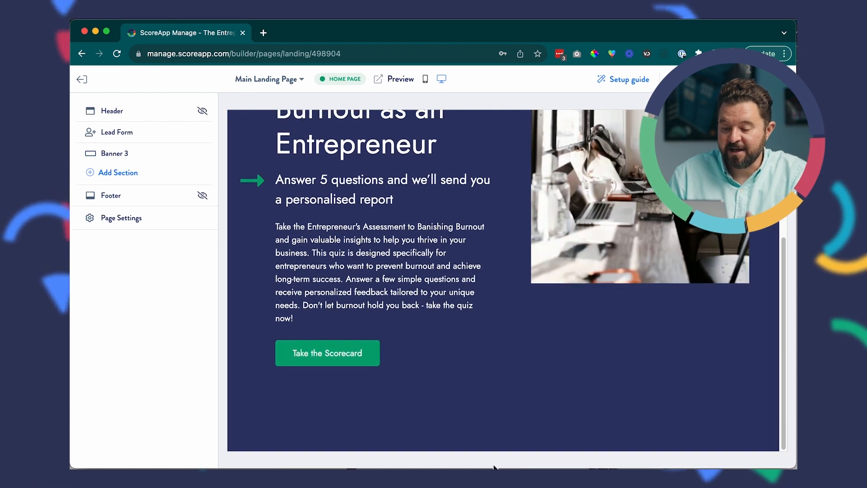
{"action": "left_click", "coordinate": [117, 173]}
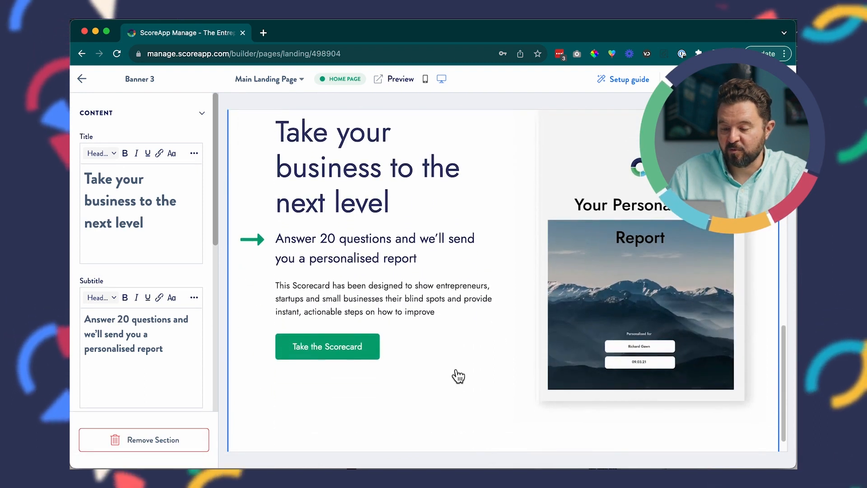
{"action": "mouse_move", "coordinate": [483, 455]}
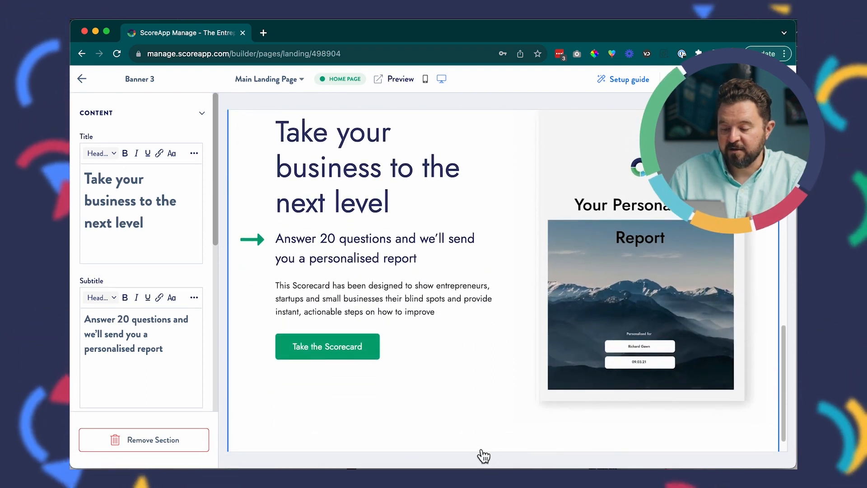
{"action": "left_click", "coordinate": [503, 445]}
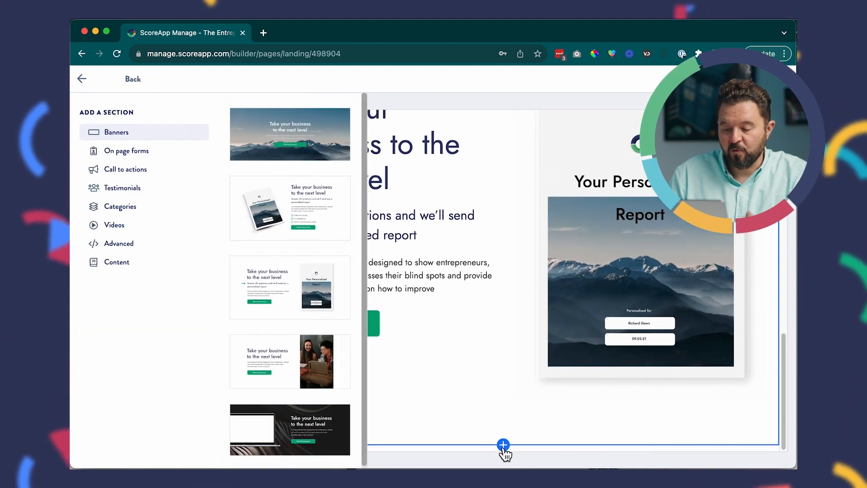
{"action": "left_click", "coordinate": [115, 225]}
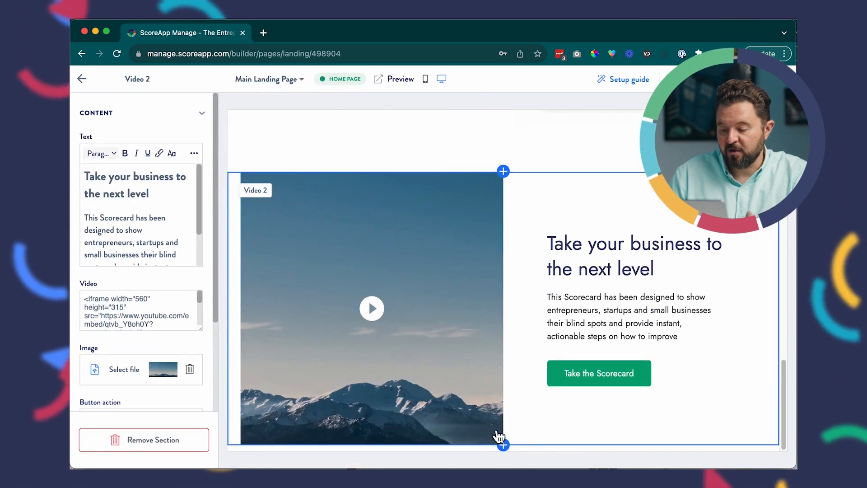
Add a dark call-to-action section, then leave the landing page editor
{"action": "left_click", "coordinate": [503, 172]}
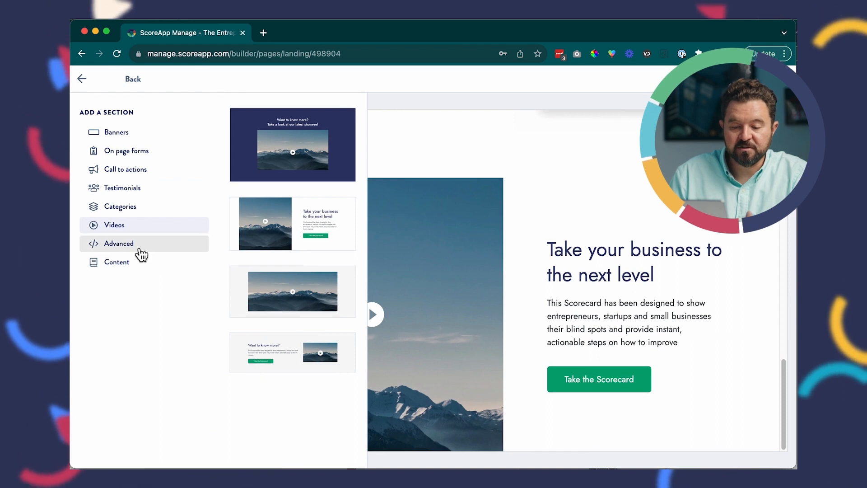
{"action": "left_click", "coordinate": [125, 169]}
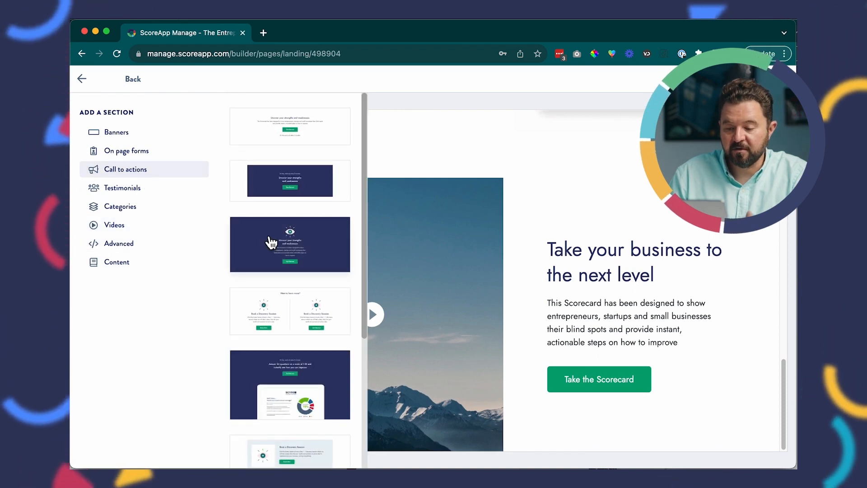
{"action": "left_click", "coordinate": [289, 244]}
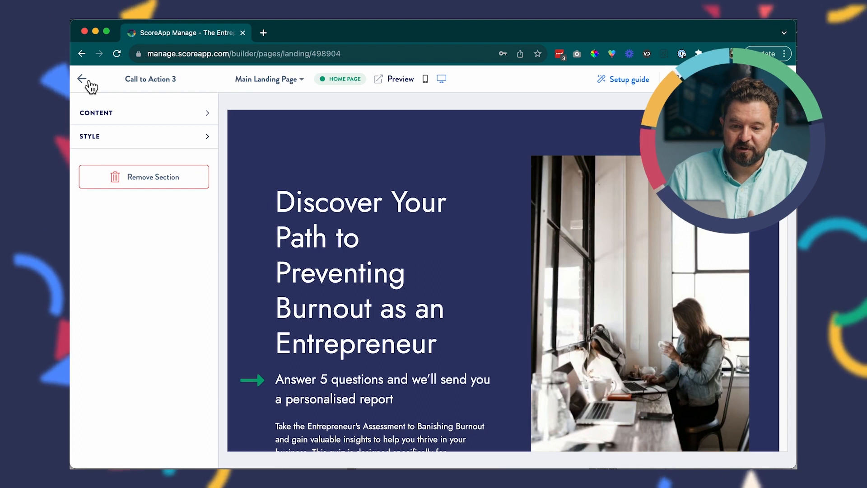
{"action": "left_click", "coordinate": [82, 79]}
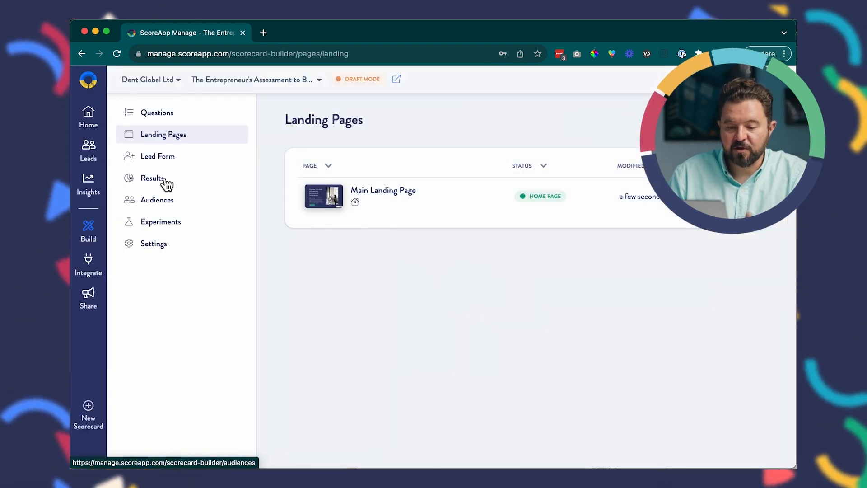
Go to the Main Result Page and delete its video section
{"action": "left_click", "coordinate": [151, 178]}
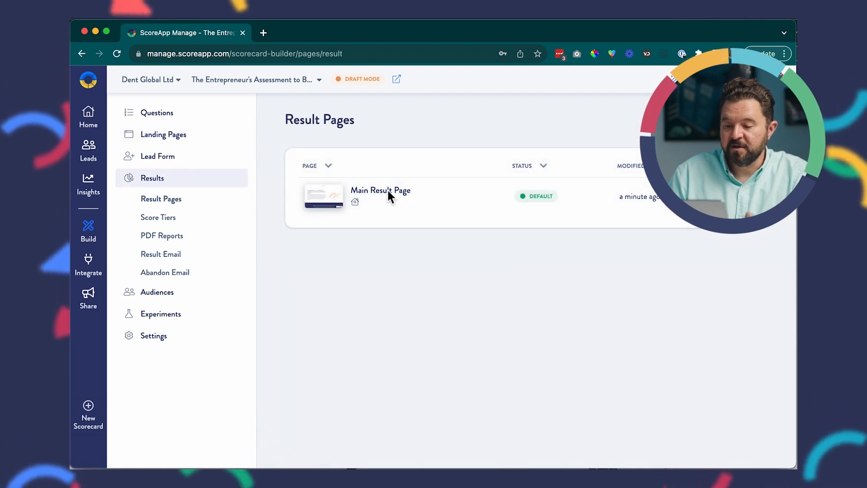
{"action": "mouse_move", "coordinate": [383, 206]}
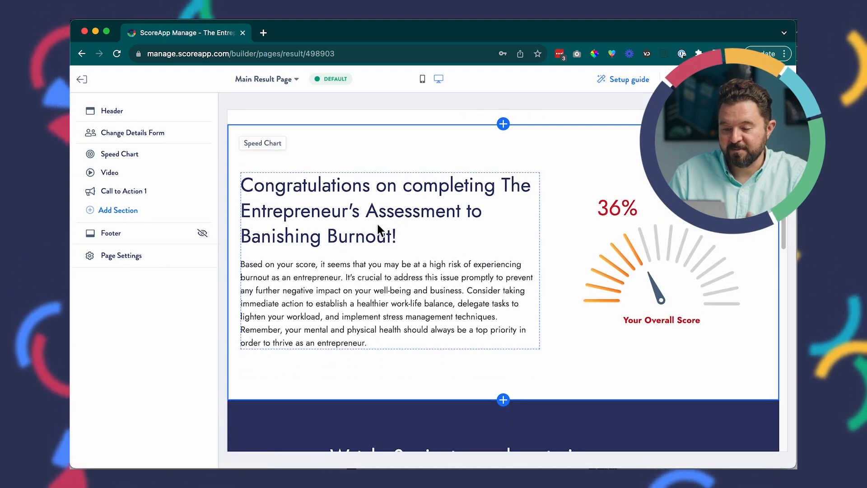
{"action": "scroll", "scroll_direction": "down", "scroll_amount": 3}
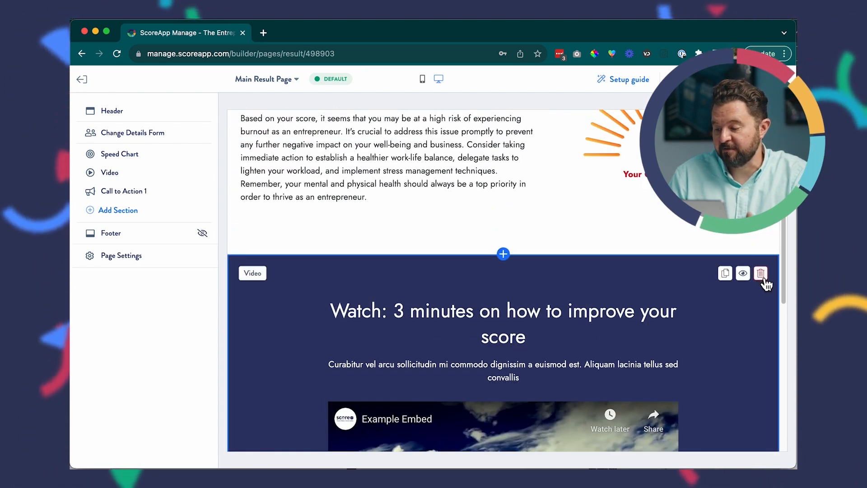
{"action": "left_click", "coordinate": [761, 273]}
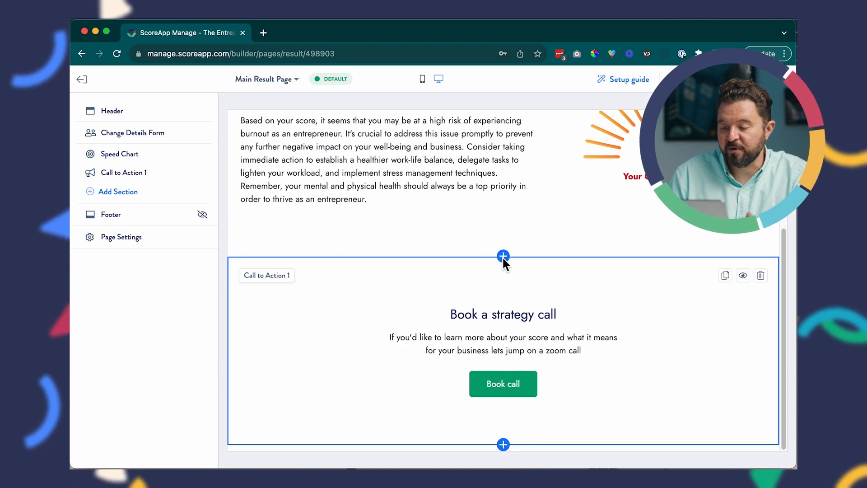
Add a new section below the score text, choosing the banner layout with a report image
{"action": "left_click", "coordinate": [503, 256]}
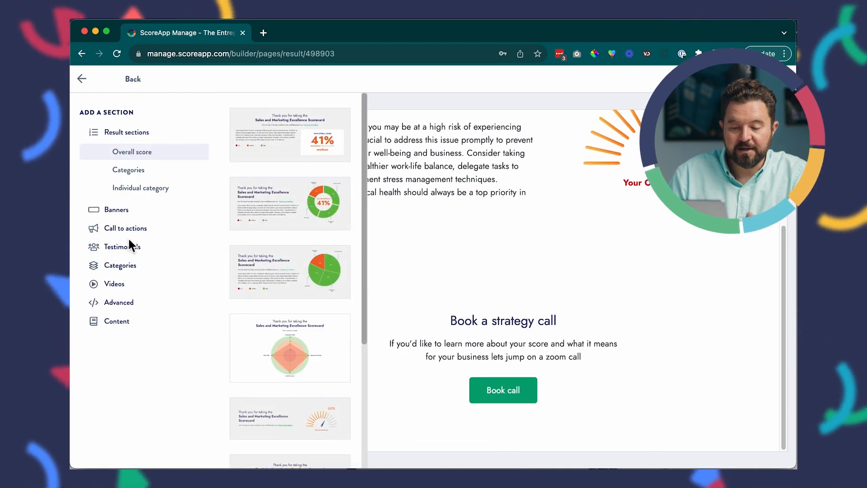
{"action": "left_click", "coordinate": [122, 233]}
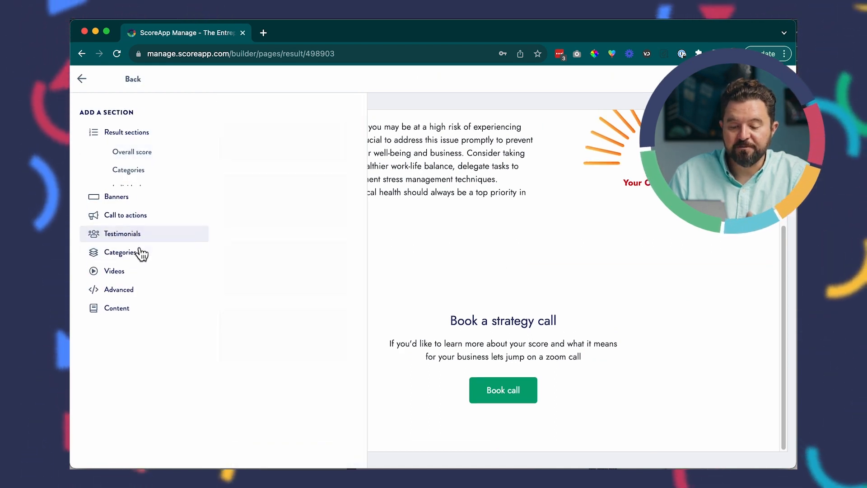
{"action": "left_click", "coordinate": [122, 233]}
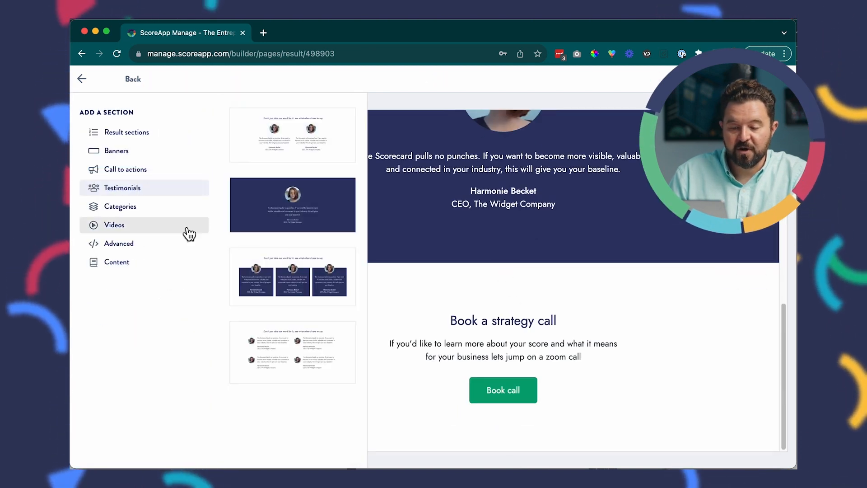
{"action": "mouse_move", "coordinate": [148, 151]}
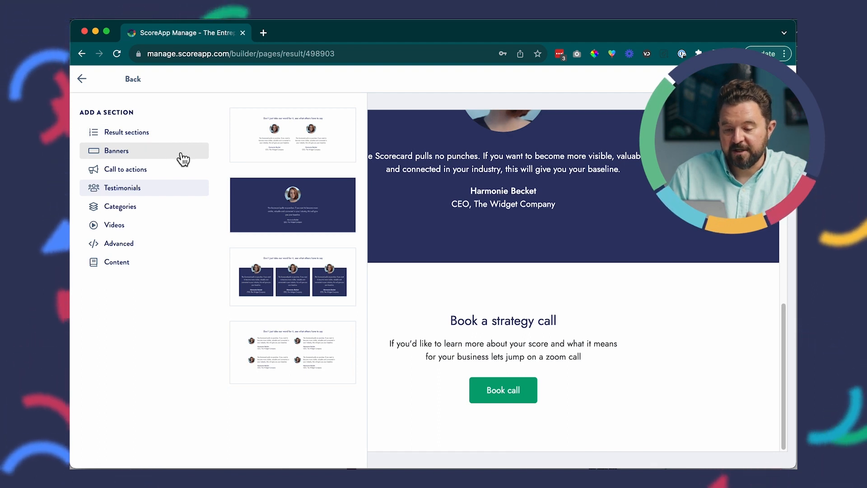
{"action": "left_click", "coordinate": [116, 151]}
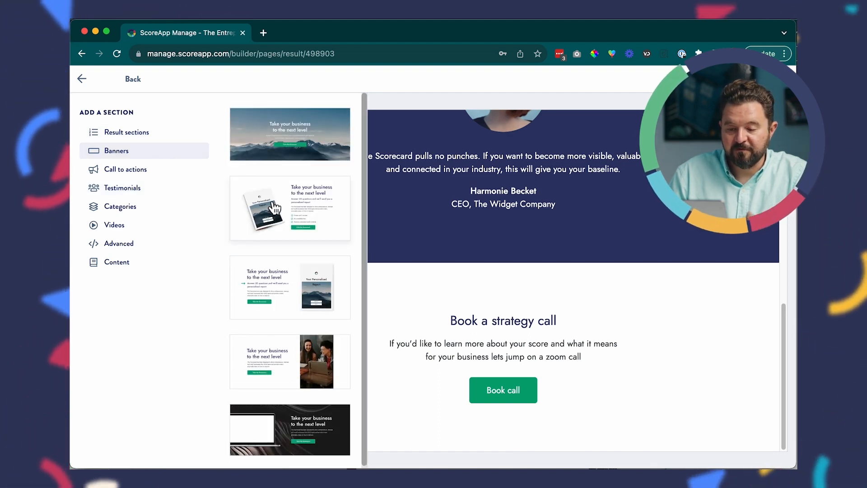
{"action": "left_click", "coordinate": [289, 208]}
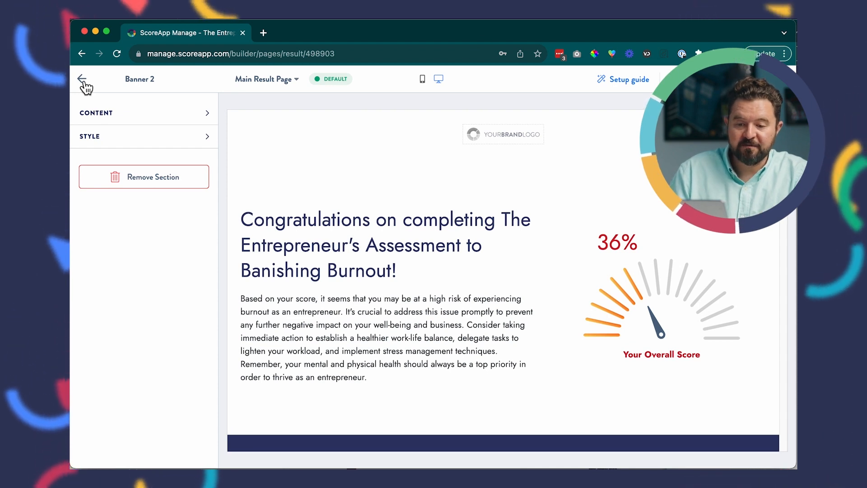
Leave the result page editor and return to the scorecard home overview
{"action": "left_click", "coordinate": [83, 81]}
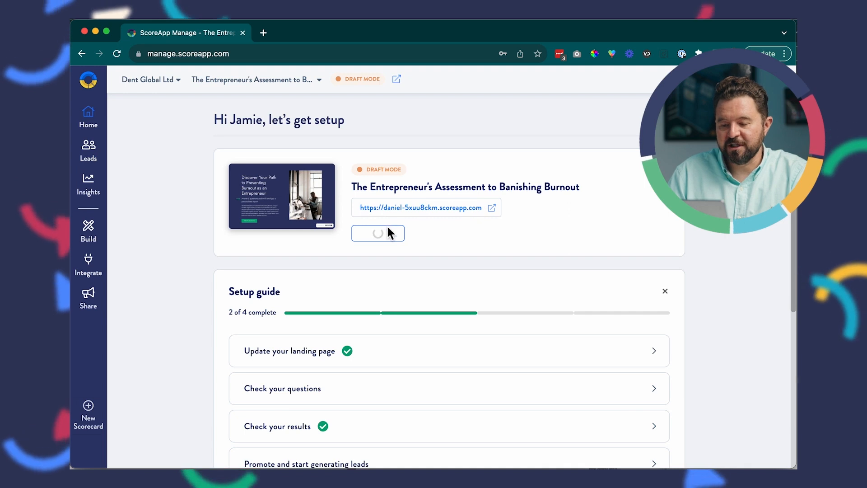
Publish the burnout scorecard, copy its live link and dismiss the scorecard-is-live message
{"action": "left_click", "coordinate": [378, 233]}
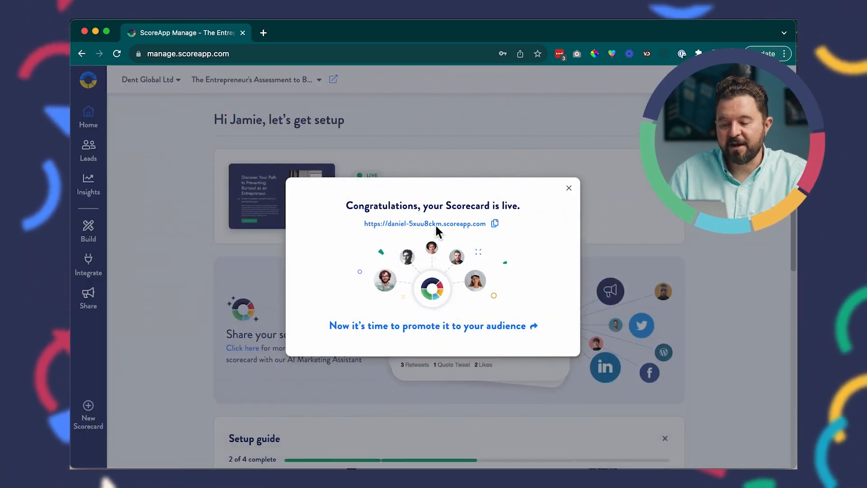
{"action": "left_click", "coordinate": [494, 223]}
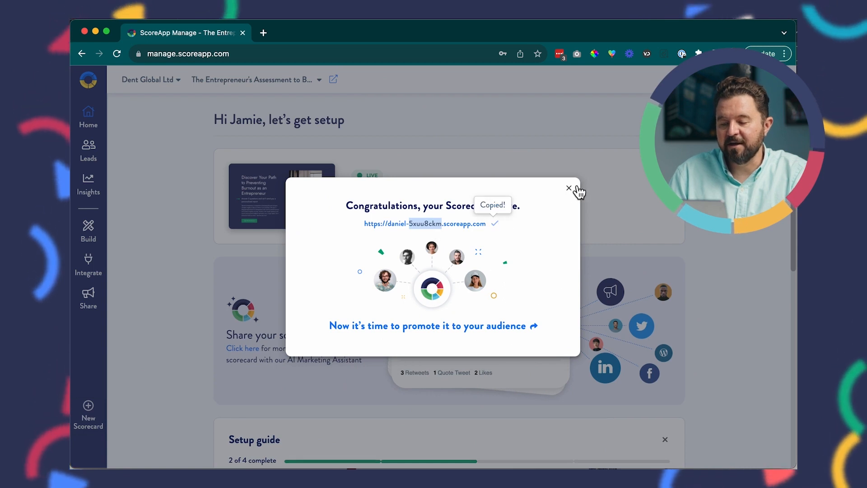
{"action": "left_click", "coordinate": [569, 189]}
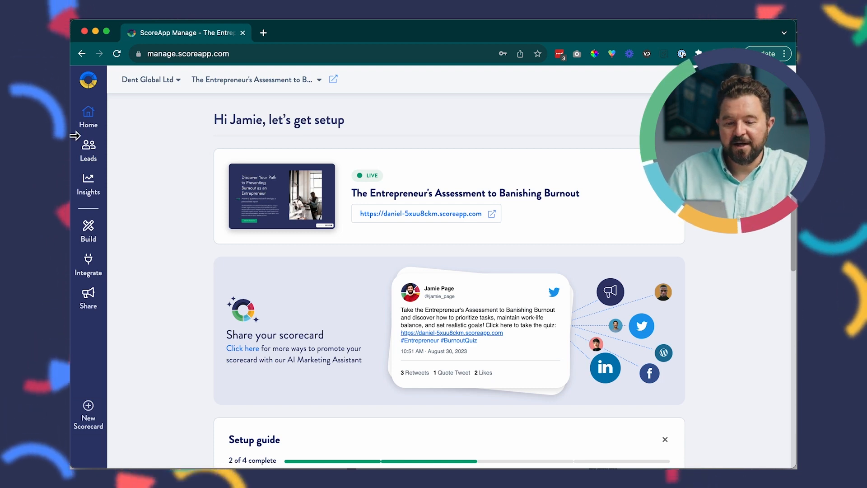
View the empty Leads dashboard, then return to the scorecard home overview
{"action": "left_click", "coordinate": [87, 149]}
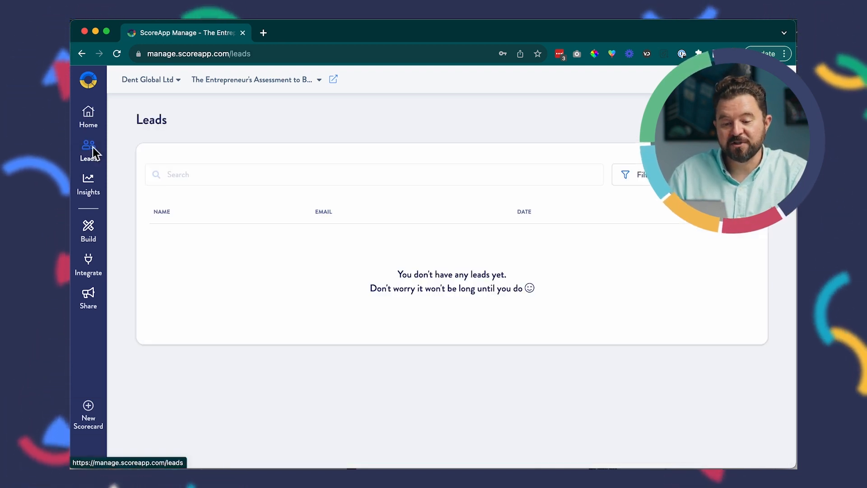
{"action": "mouse_move", "coordinate": [391, 255]}
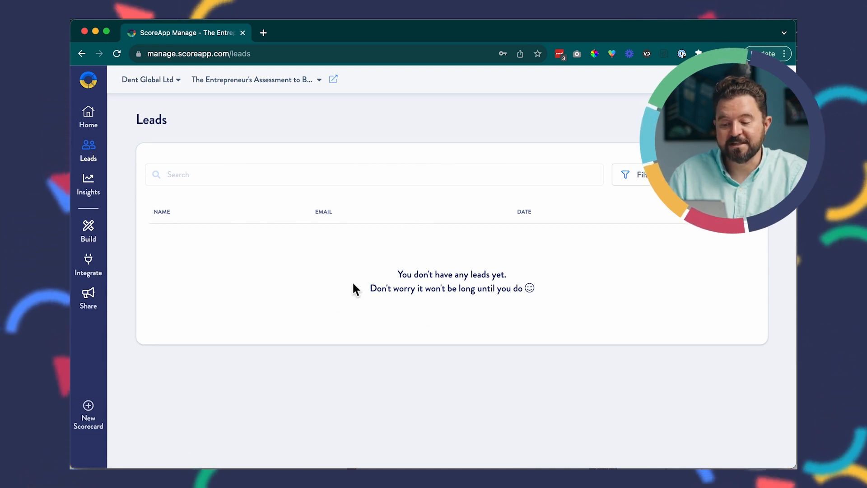
{"action": "mouse_move", "coordinate": [198, 224]}
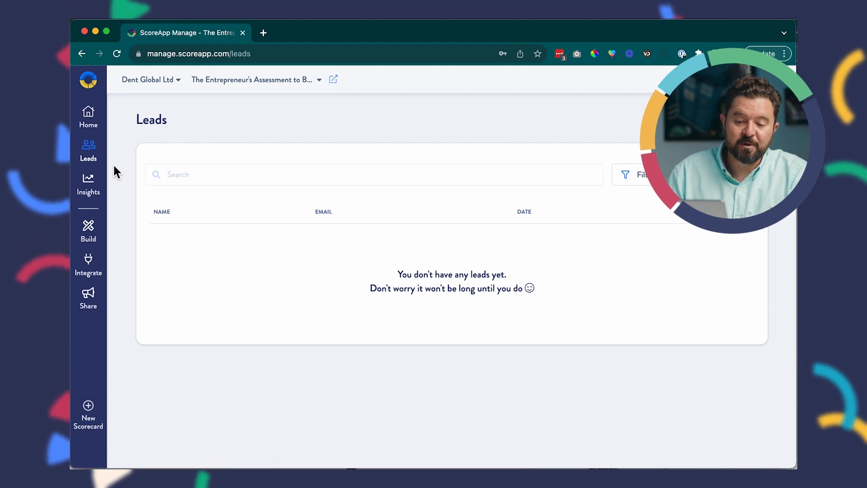
{"action": "mouse_move", "coordinate": [88, 182]}
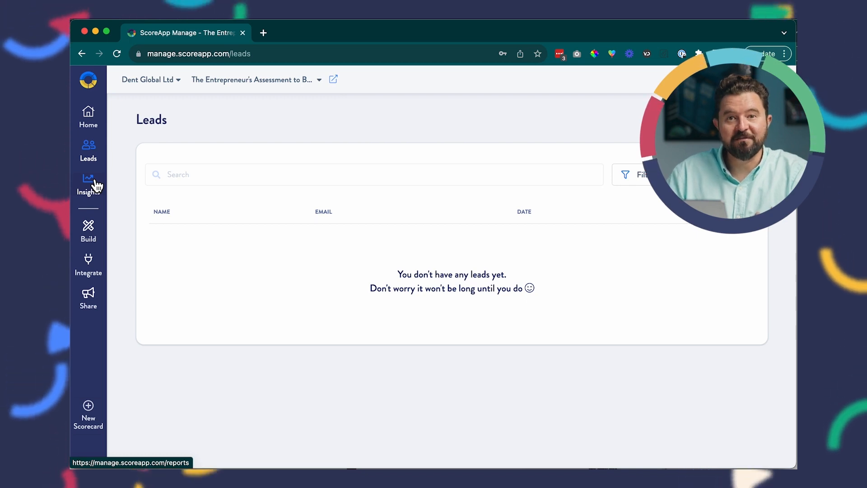
{"action": "left_click", "coordinate": [87, 116]}
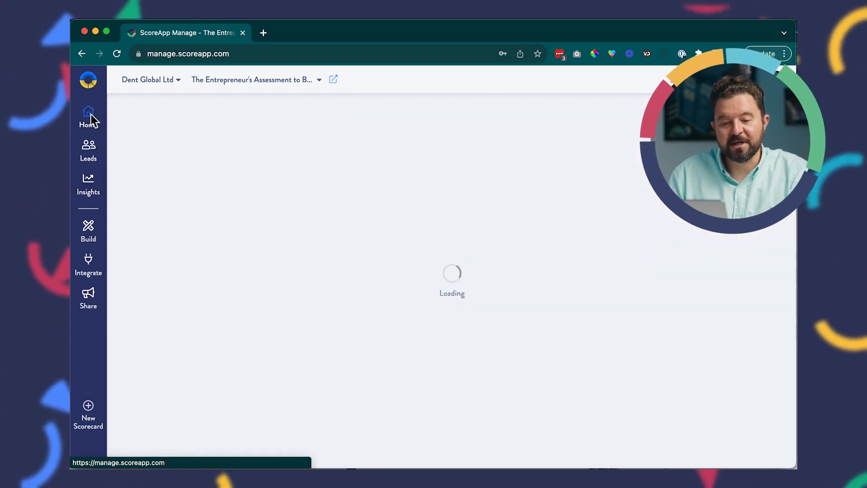